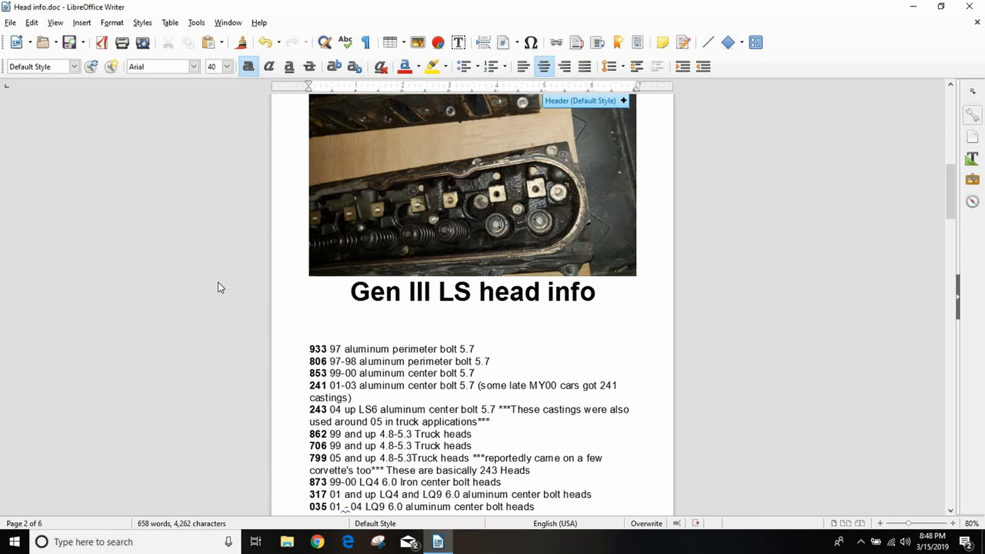
Step: Scroll down past the casting-number list toward the 241, 806, 853 specs
{"action": "scroll", "scroll_direction": "down", "scroll_amount": 3}
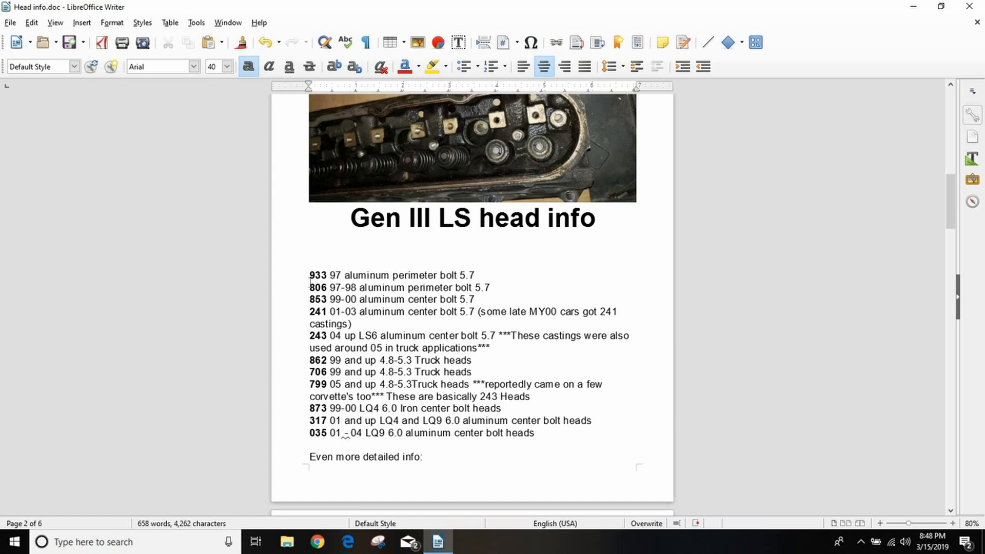
{"action": "mouse_move", "coordinate": [210, 352]}
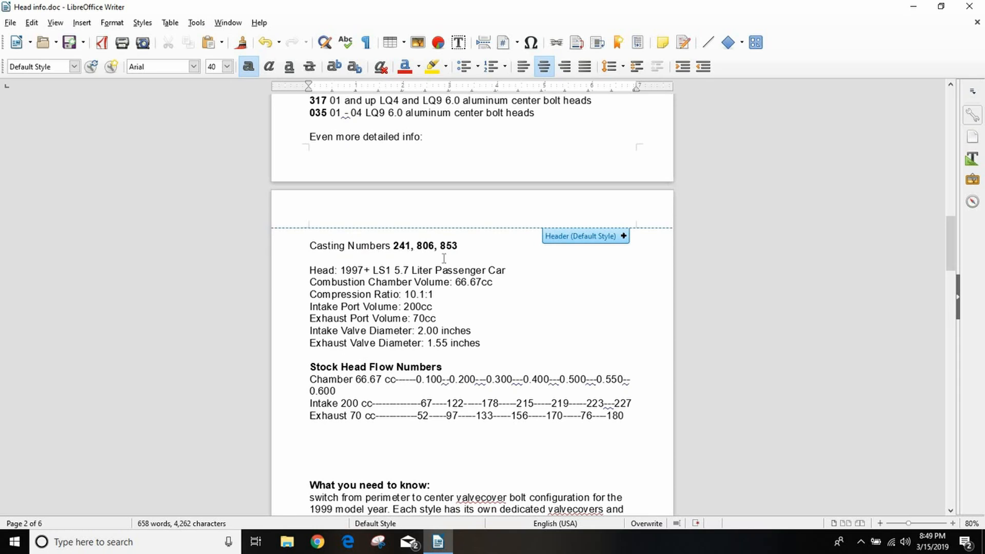
{"action": "mouse_move", "coordinate": [257, 283]}
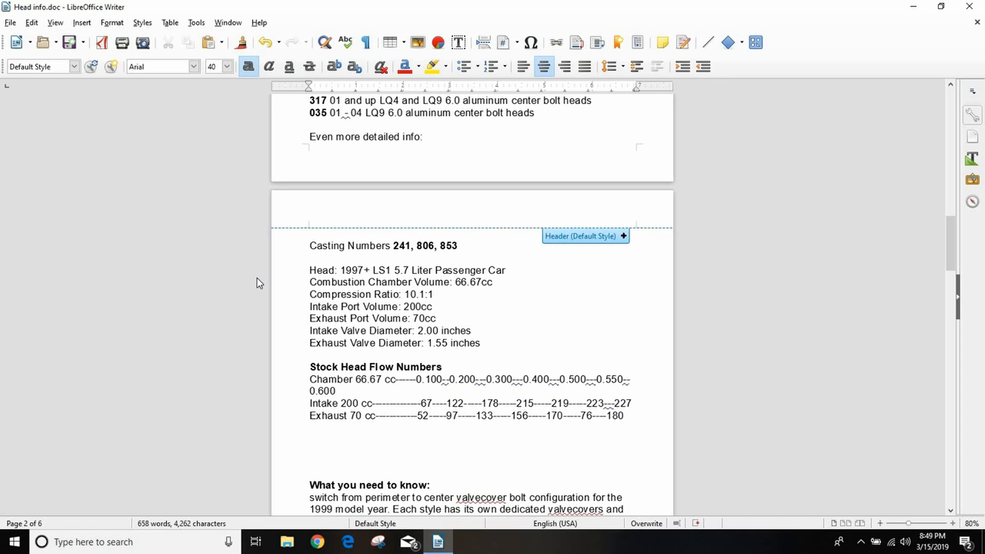
{"action": "mouse_move", "coordinate": [296, 290]}
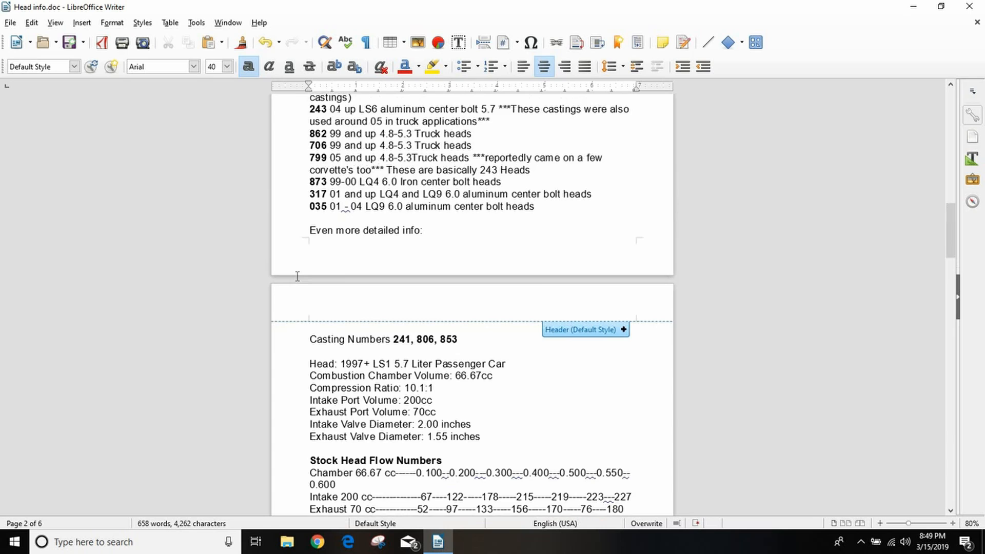
Step: Scroll to the detailed specs and stock flow numbers for castings 241, 806 and 853
{"action": "scroll", "scroll_direction": "down", "scroll_amount": 3}
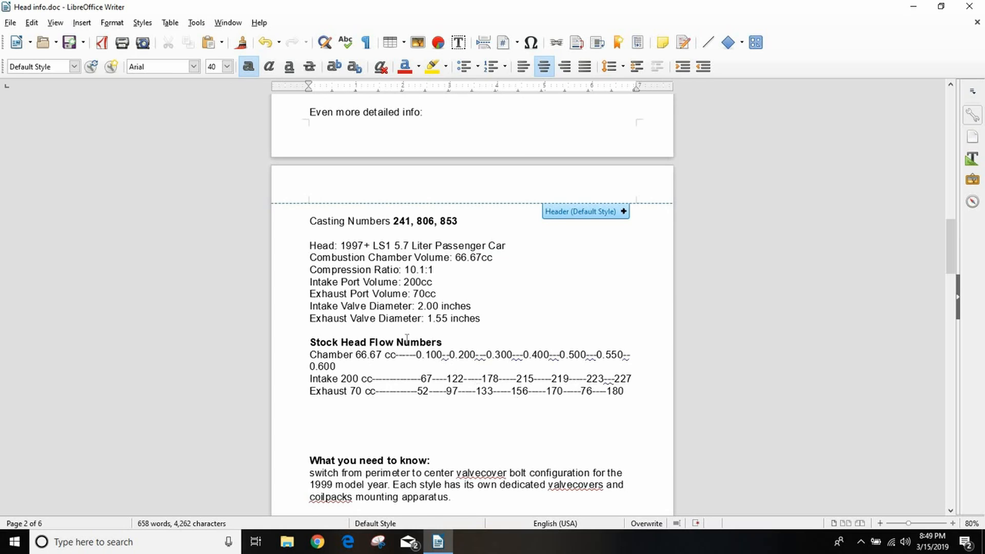
{"action": "mouse_move", "coordinate": [335, 306]}
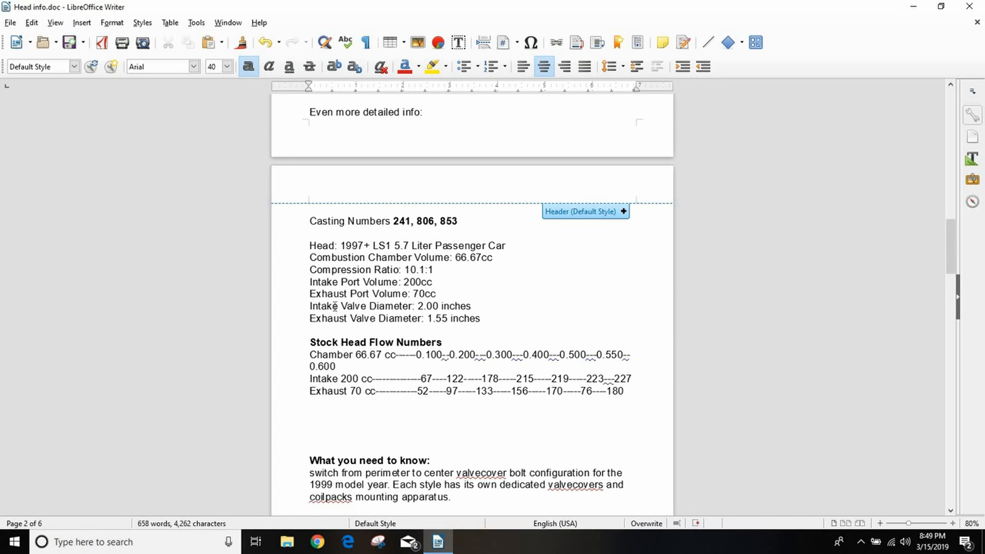
{"action": "mouse_move", "coordinate": [194, 254]}
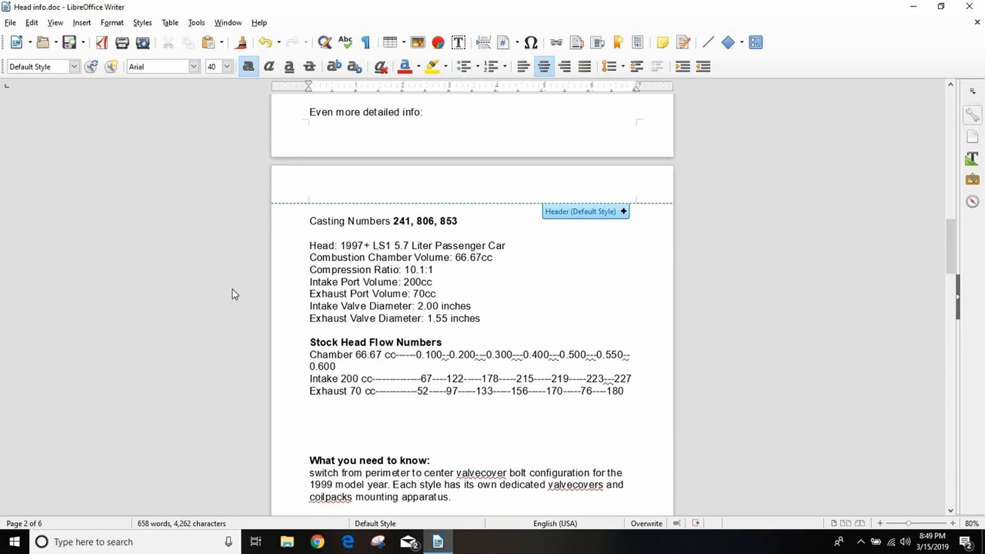
{"action": "mouse_move", "coordinate": [508, 268]}
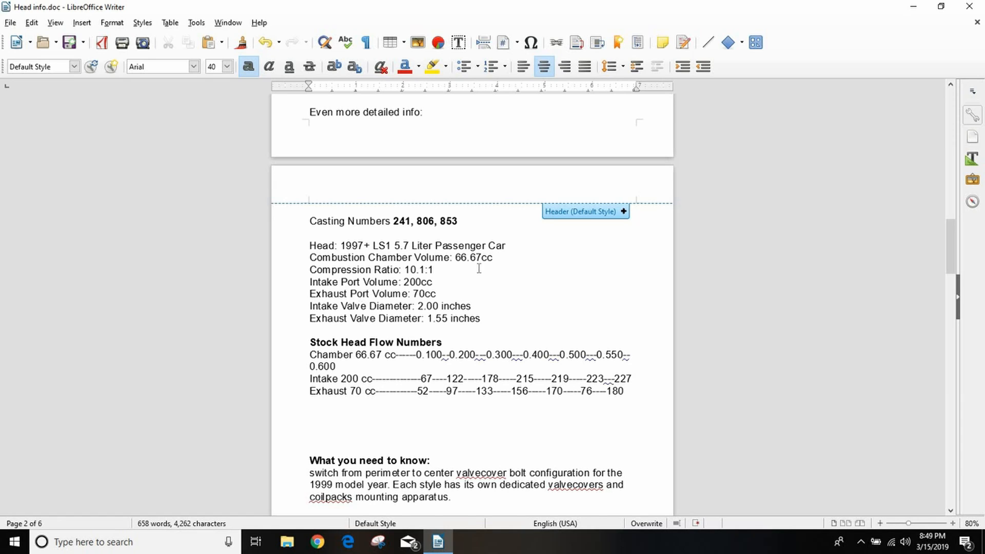
{"action": "mouse_move", "coordinate": [200, 263]}
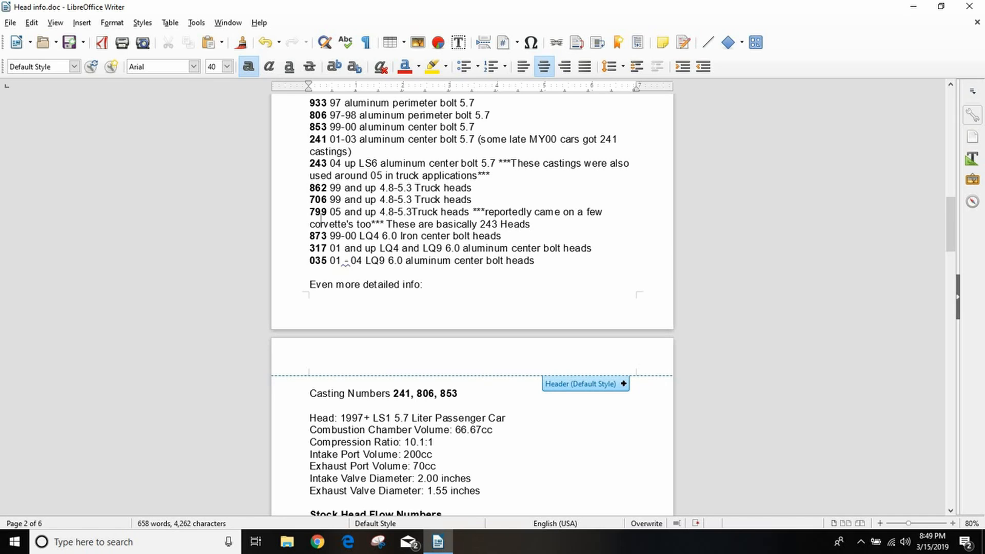
{"action": "mouse_move", "coordinate": [188, 219]}
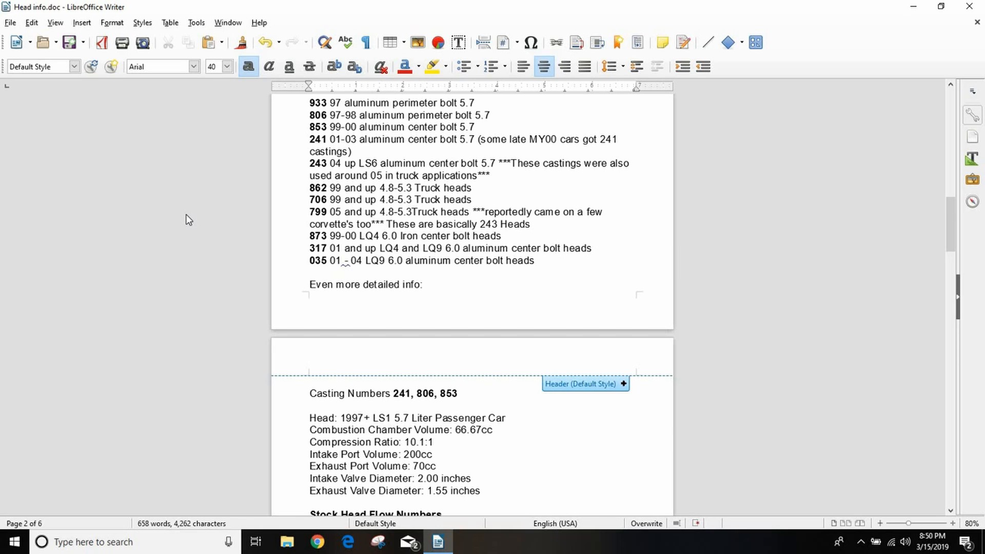
{"action": "mouse_move", "coordinate": [201, 293]}
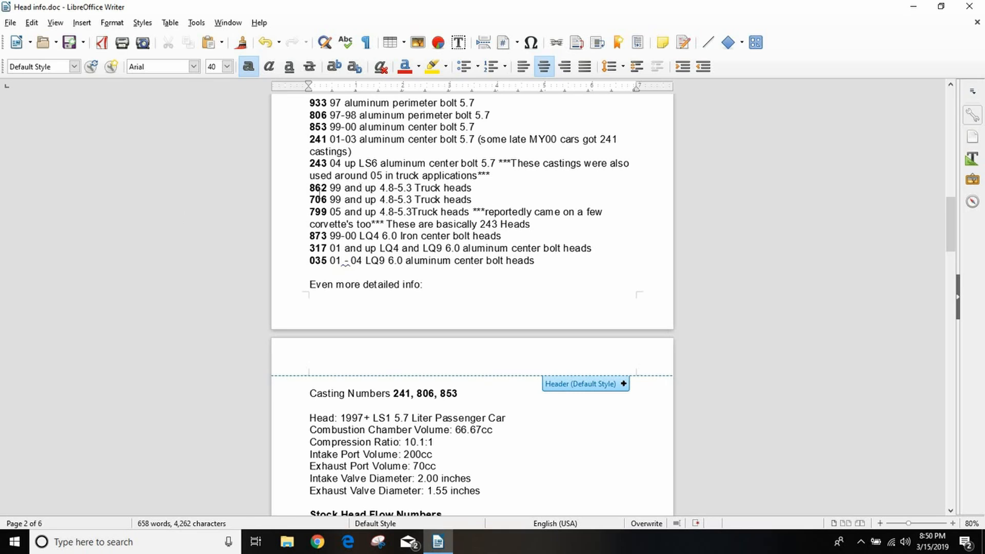
{"action": "mouse_move", "coordinate": [192, 268]}
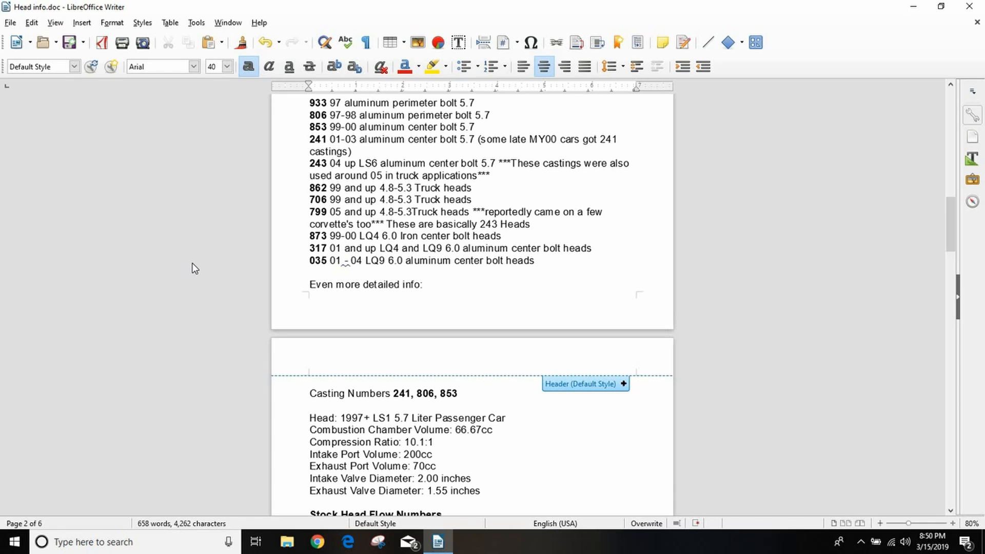
Step: Scroll down to the valve-cover bolt note and the start of Casting Number 243
{"action": "scroll", "scroll_direction": "down", "scroll_amount": 3}
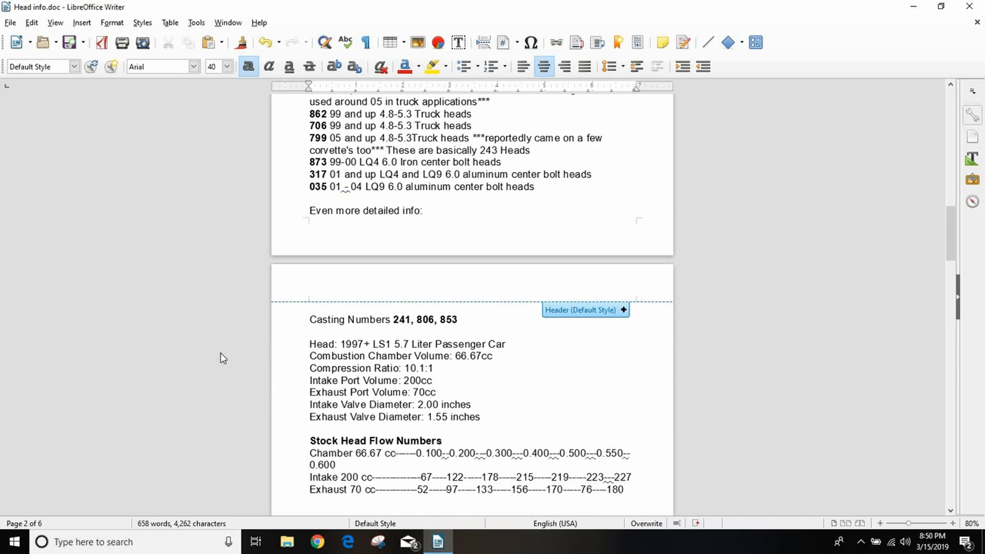
{"action": "scroll", "scroll_direction": "down", "scroll_amount": 3}
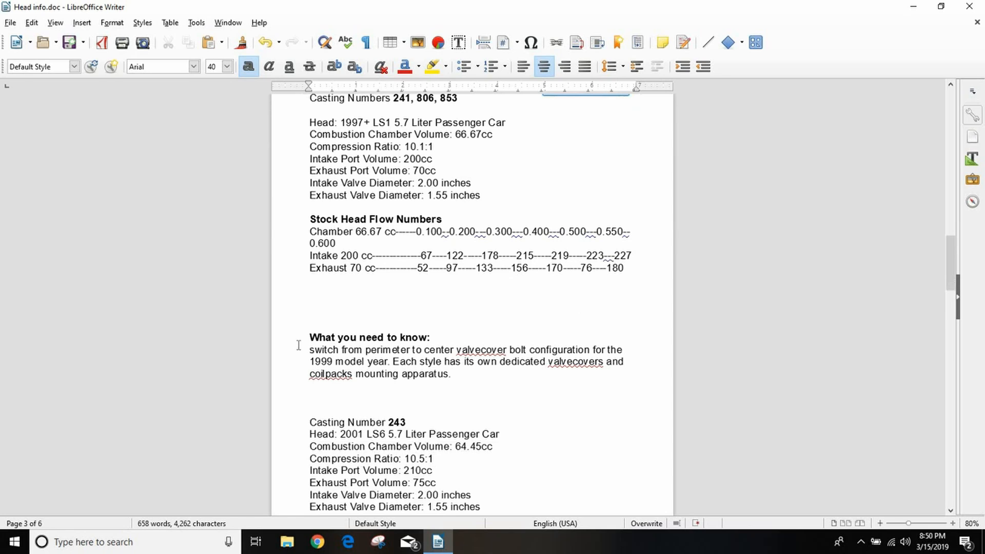
{"action": "mouse_move", "coordinate": [400, 374]}
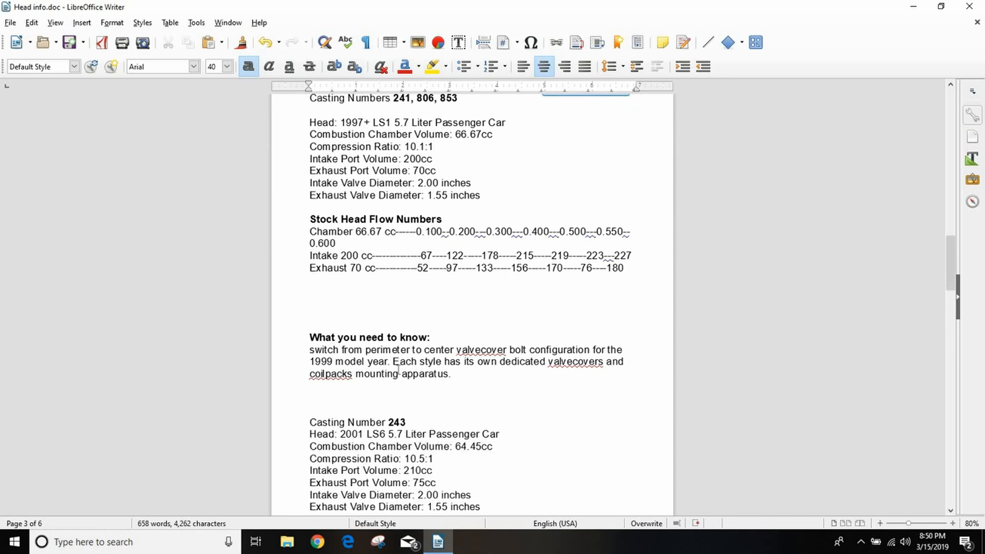
{"action": "mouse_move", "coordinate": [254, 372]}
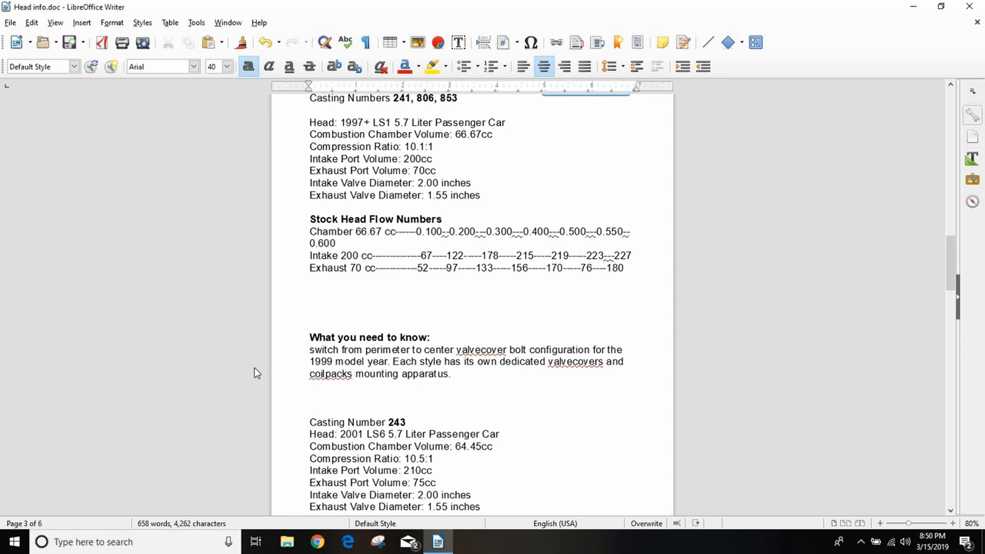
Step: Scroll down to casting 243's flow numbers and the 706 and 862 specs below
{"action": "scroll", "scroll_direction": "down", "scroll_amount": 3}
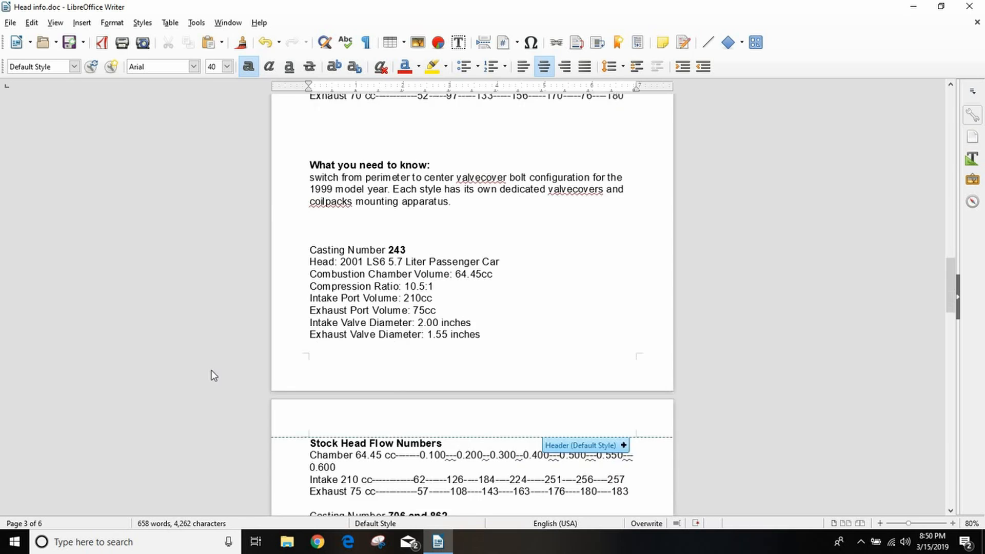
{"action": "scroll", "scroll_direction": "down", "scroll_amount": 3}
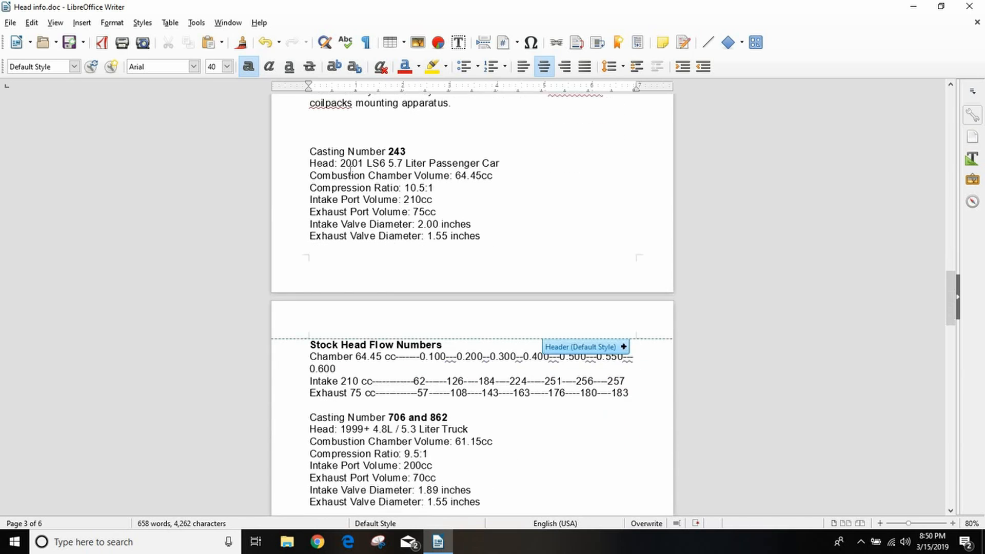
{"action": "mouse_move", "coordinate": [209, 192]}
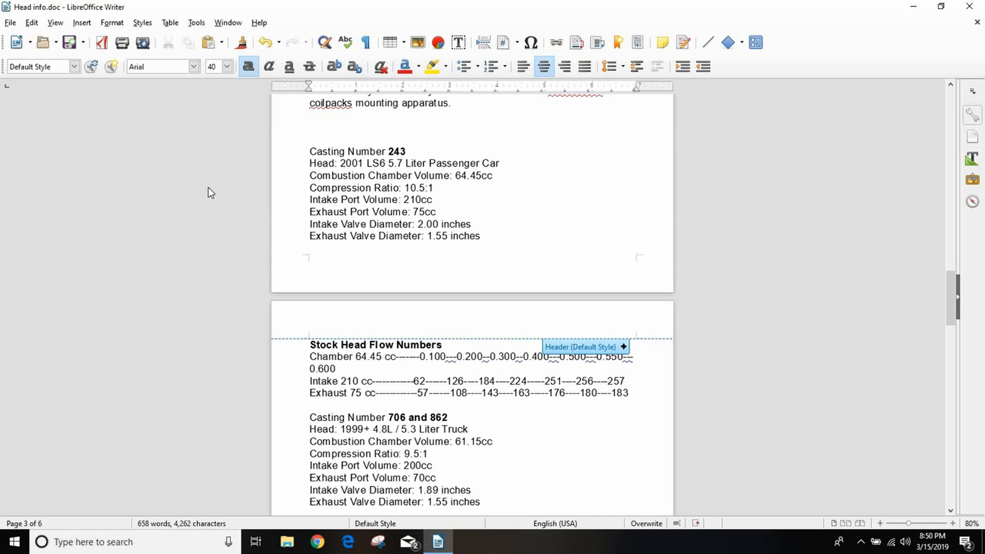
{"action": "mouse_move", "coordinate": [472, 183]}
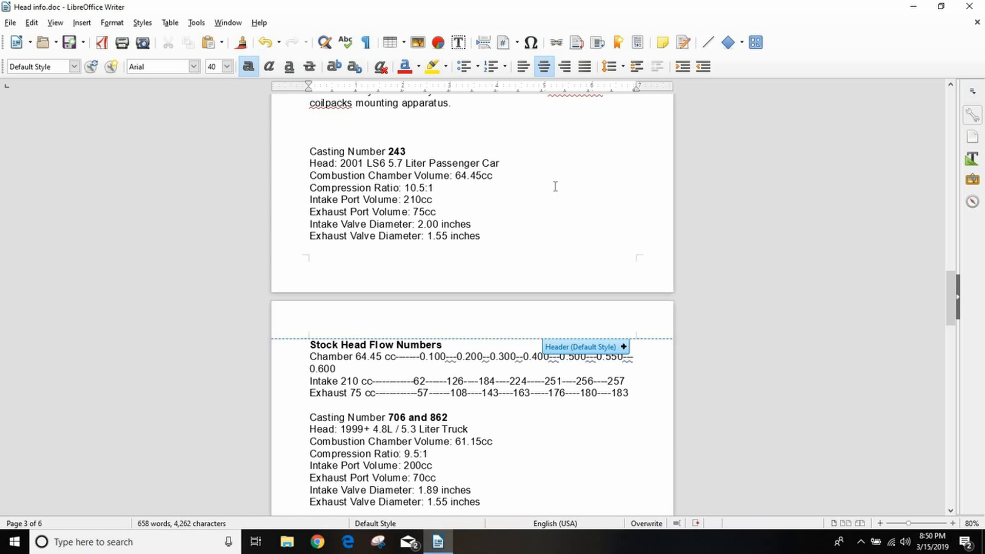
{"action": "mouse_move", "coordinate": [92, 283]}
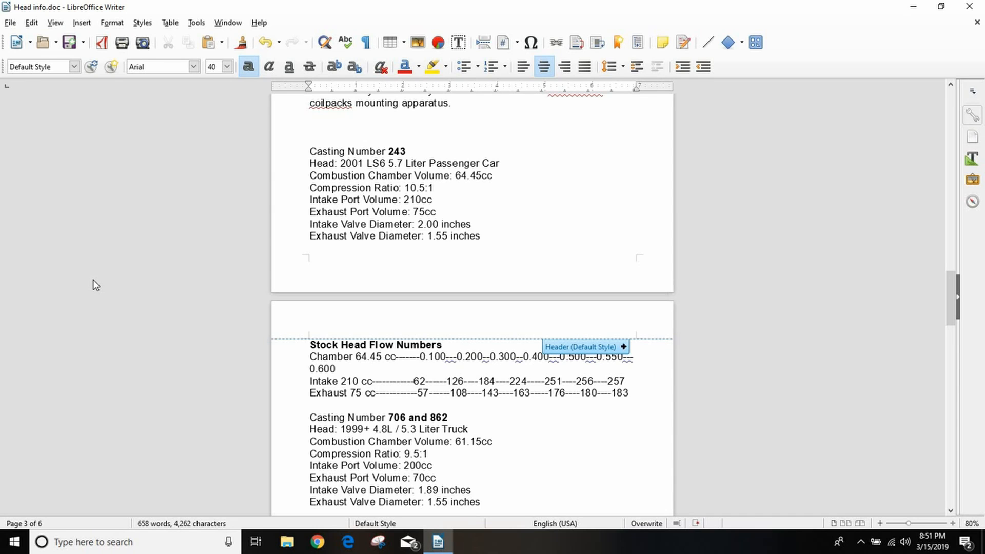
{"action": "scroll", "scroll_direction": "down", "scroll_amount": 3}
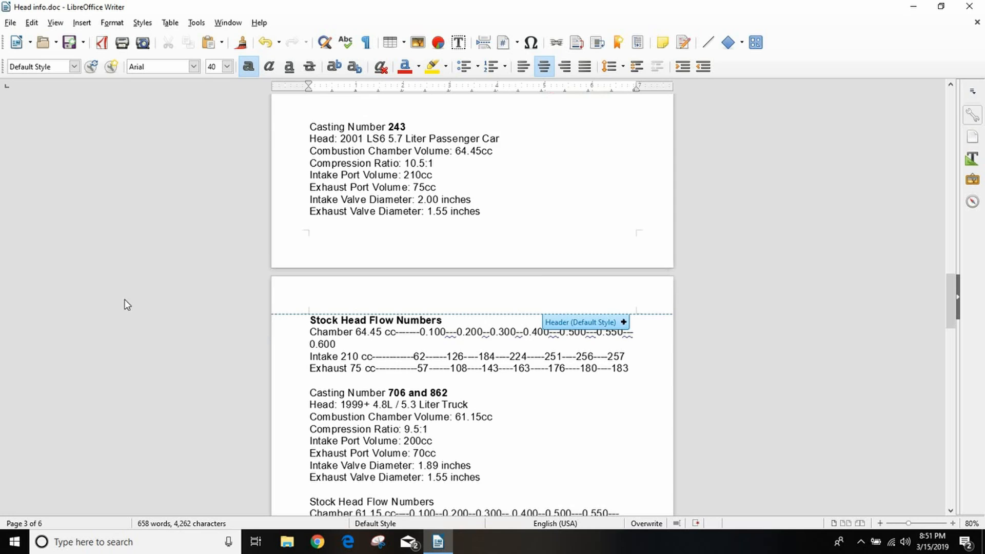
{"action": "scroll", "scroll_direction": "down", "scroll_amount": 3}
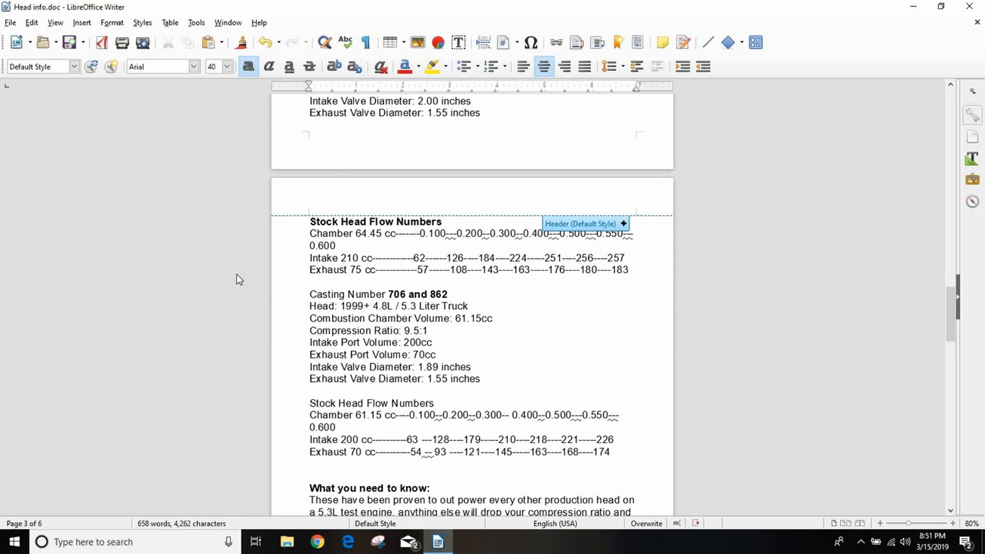
{"action": "scroll", "scroll_direction": "down", "scroll_amount": 3}
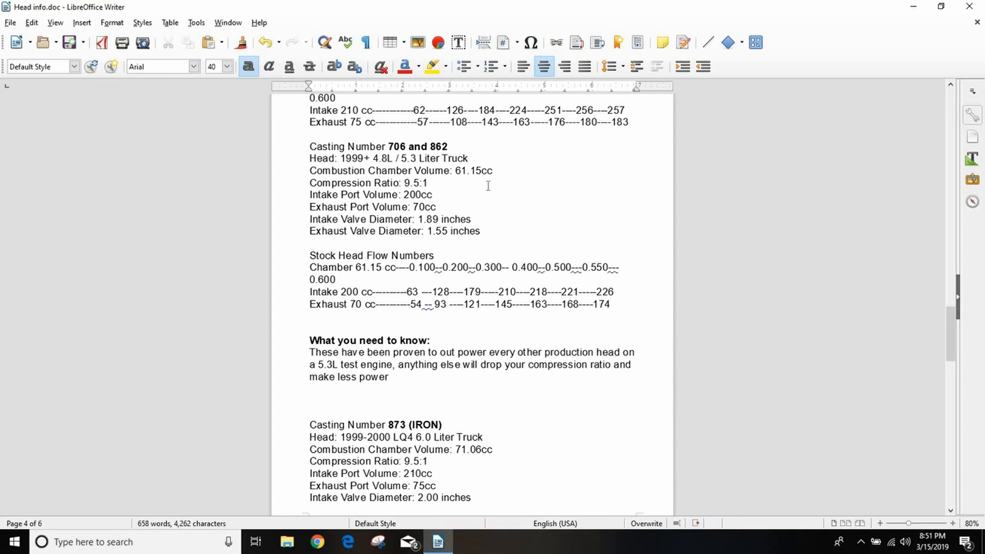
{"action": "mouse_move", "coordinate": [511, 204]}
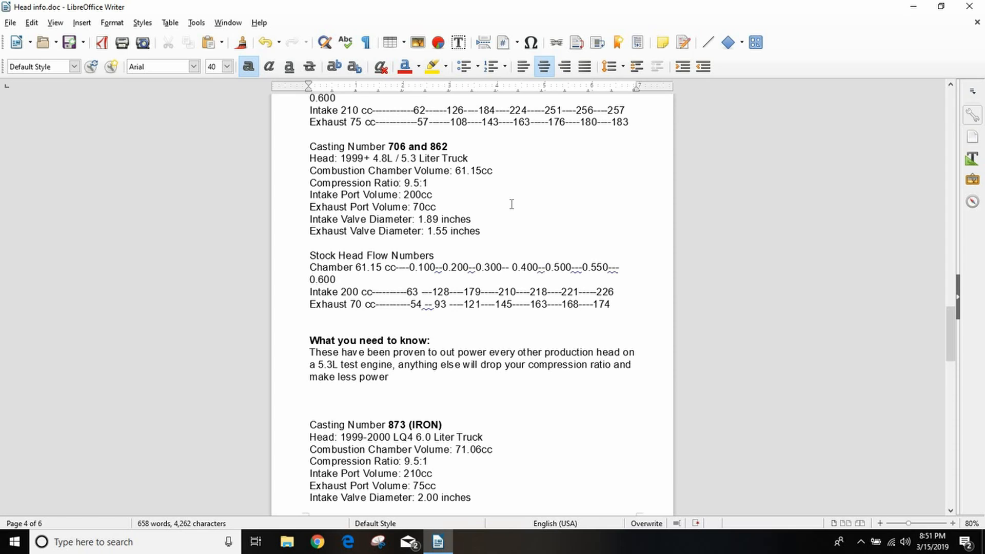
{"action": "mouse_move", "coordinate": [507, 168]}
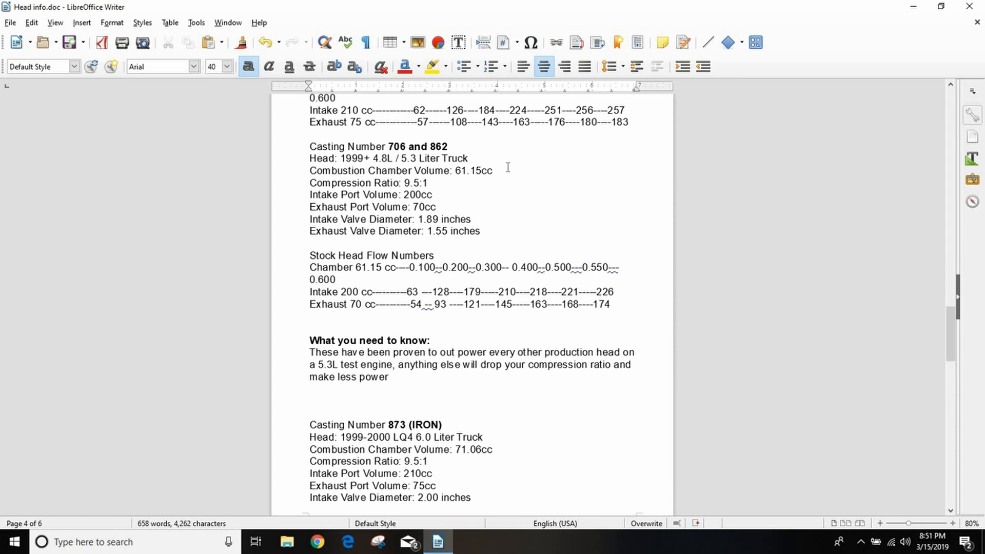
{"action": "mouse_move", "coordinate": [193, 212]}
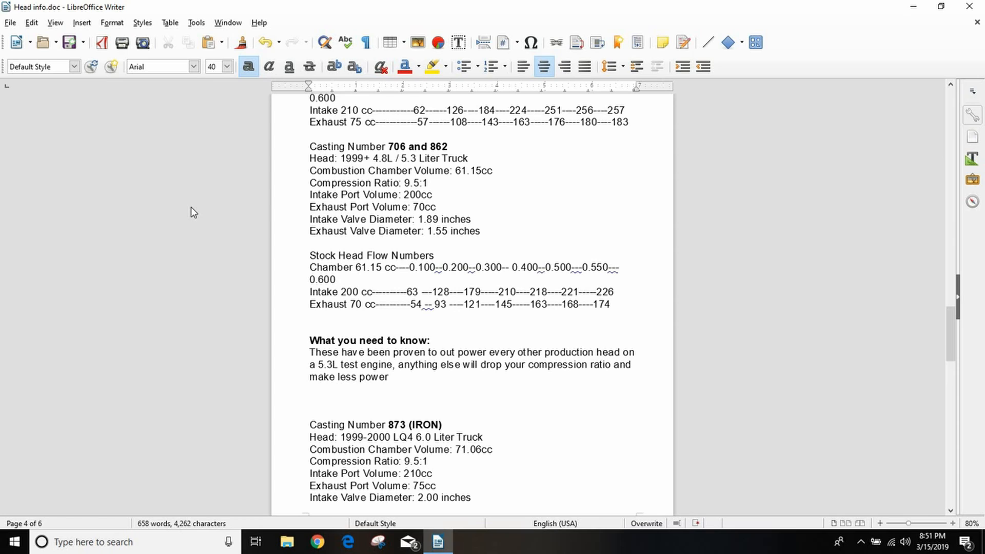
{"action": "mouse_move", "coordinate": [445, 219]}
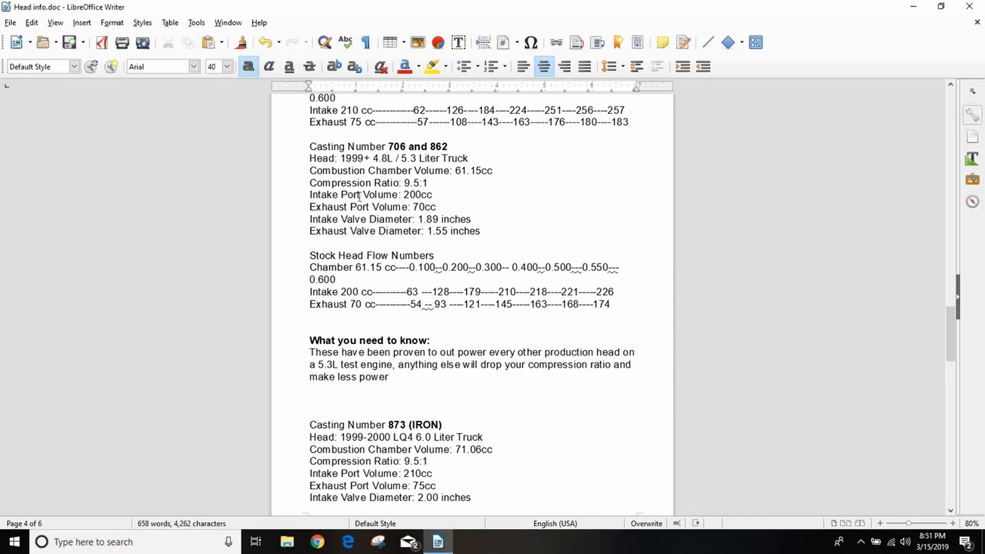
{"action": "mouse_move", "coordinate": [348, 208]}
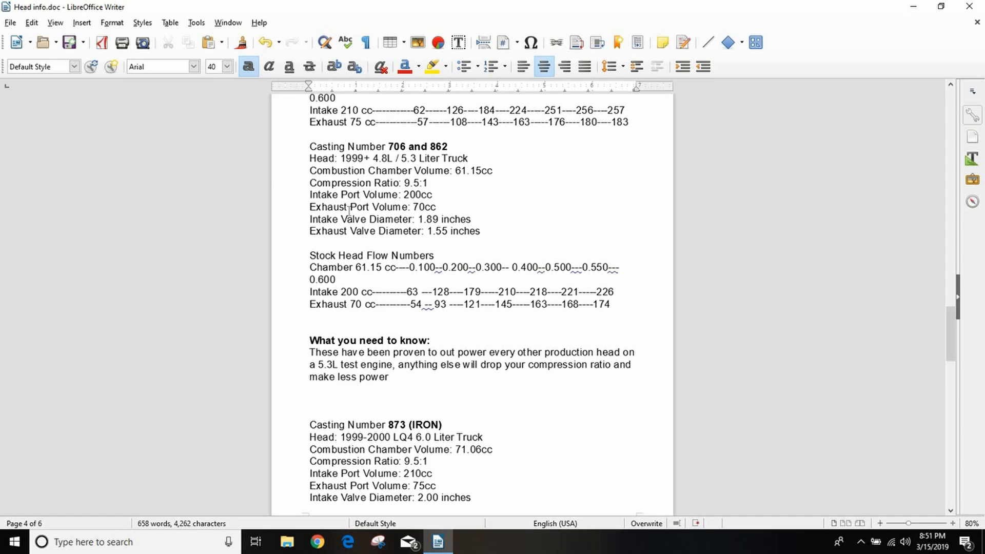
{"action": "mouse_move", "coordinate": [130, 196]}
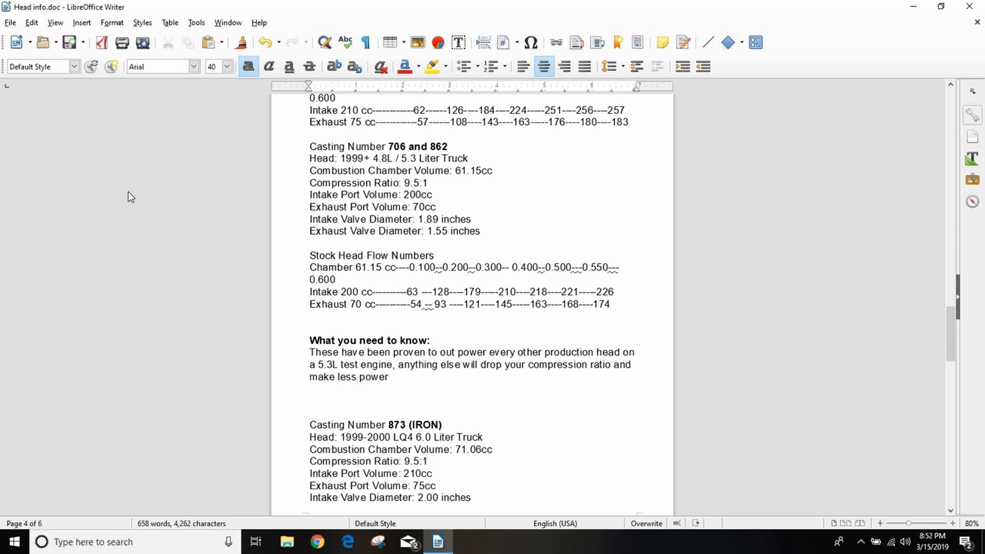
{"action": "mouse_move", "coordinate": [192, 248]}
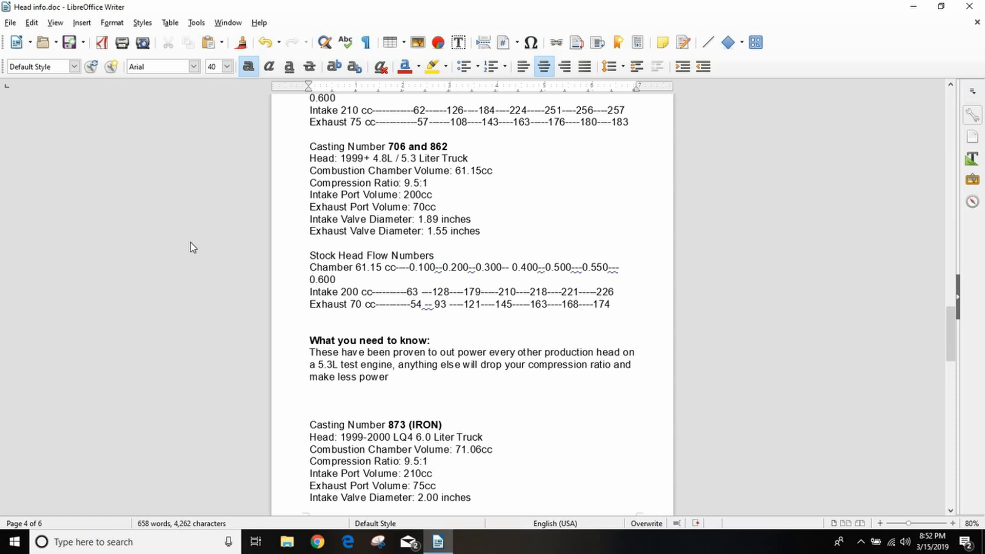
{"action": "mouse_move", "coordinate": [471, 183]}
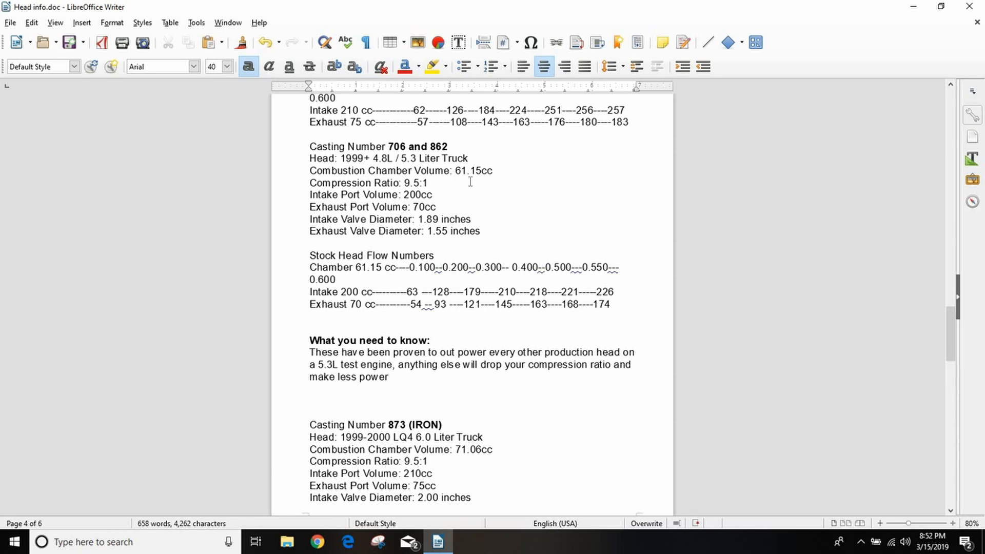
{"action": "mouse_move", "coordinate": [500, 180]}
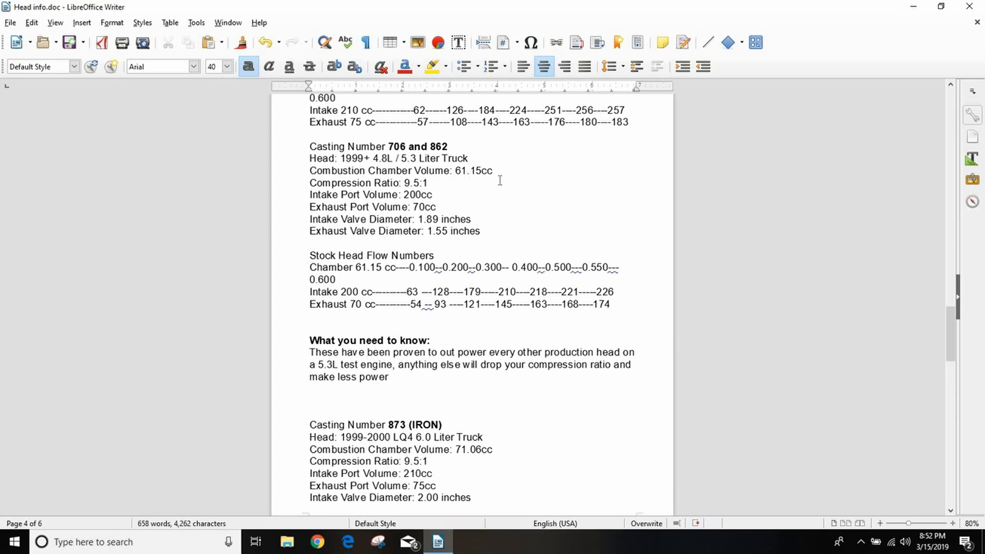
{"action": "mouse_move", "coordinate": [483, 192]}
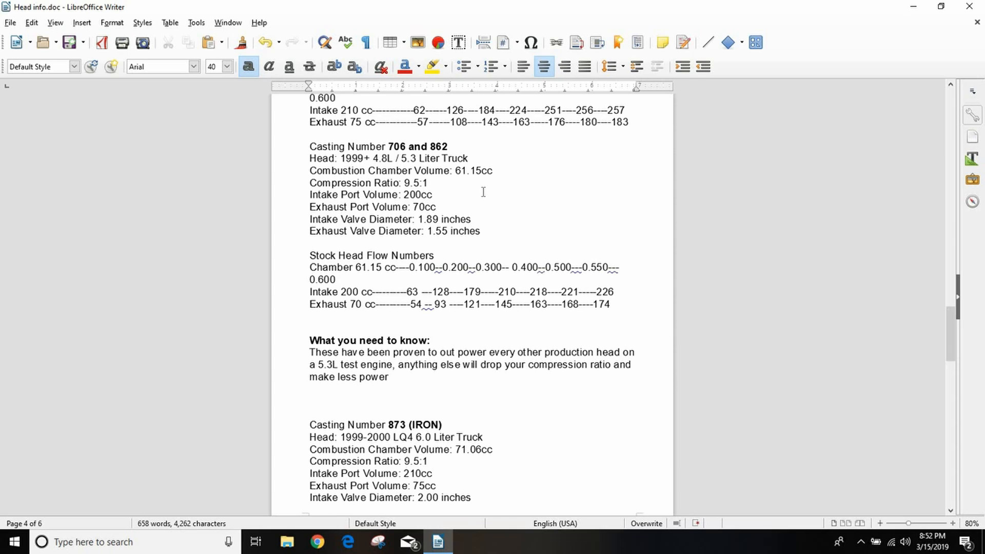
{"action": "mouse_move", "coordinate": [486, 189]}
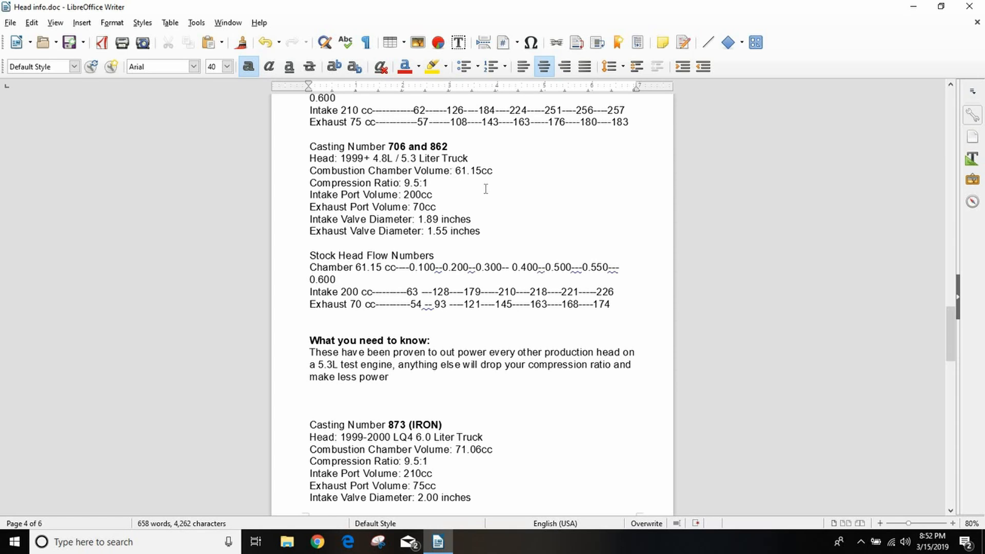
{"action": "mouse_move", "coordinate": [502, 193]}
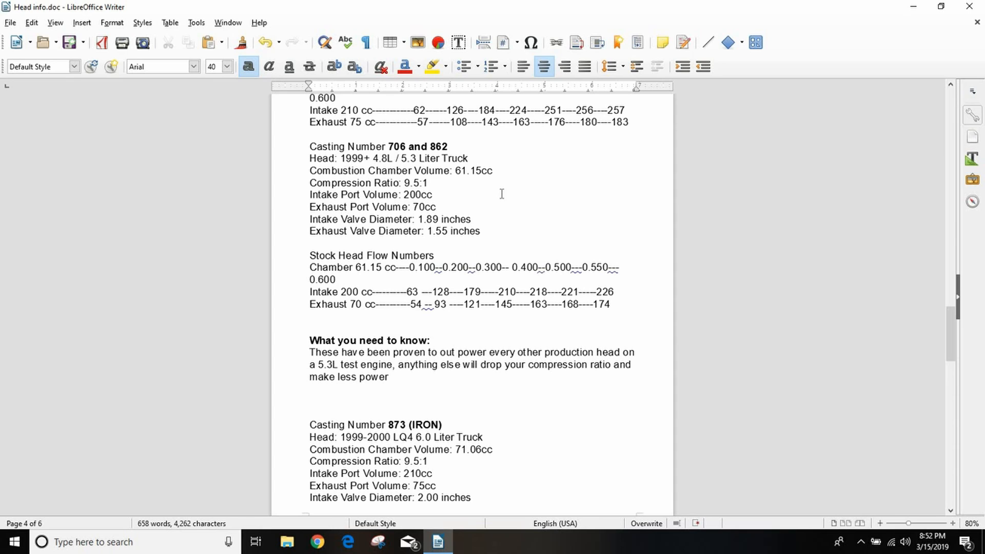
{"action": "mouse_move", "coordinate": [186, 247]}
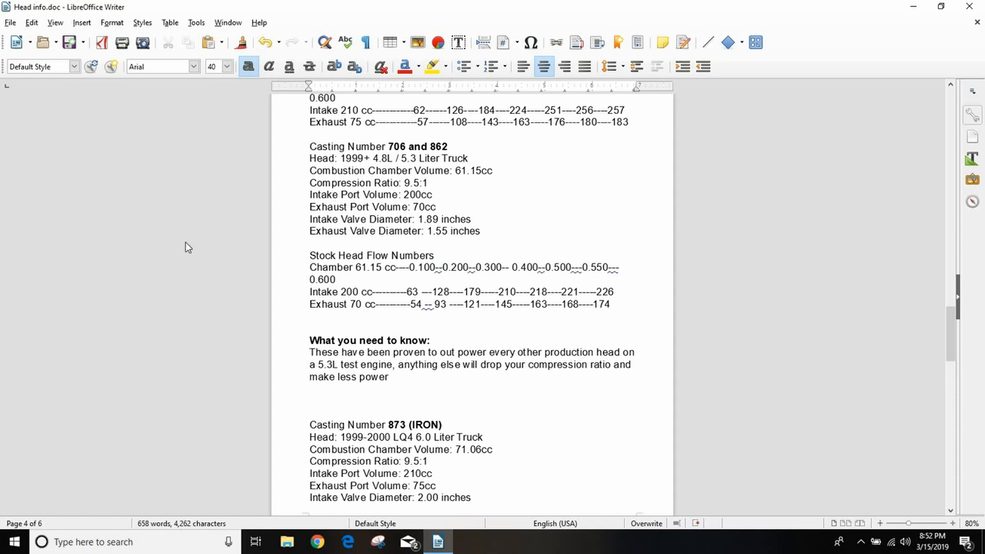
Step: Scroll down to the 873 iron head specs and the 317, 035 casting flow numbers
{"action": "scroll", "scroll_direction": "down", "scroll_amount": 3}
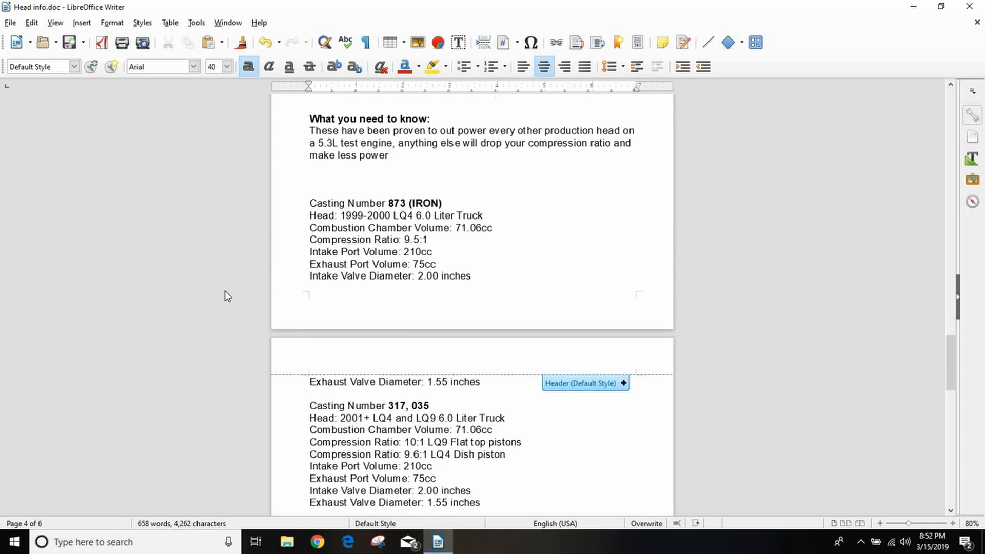
{"action": "scroll", "scroll_direction": "down", "scroll_amount": 3}
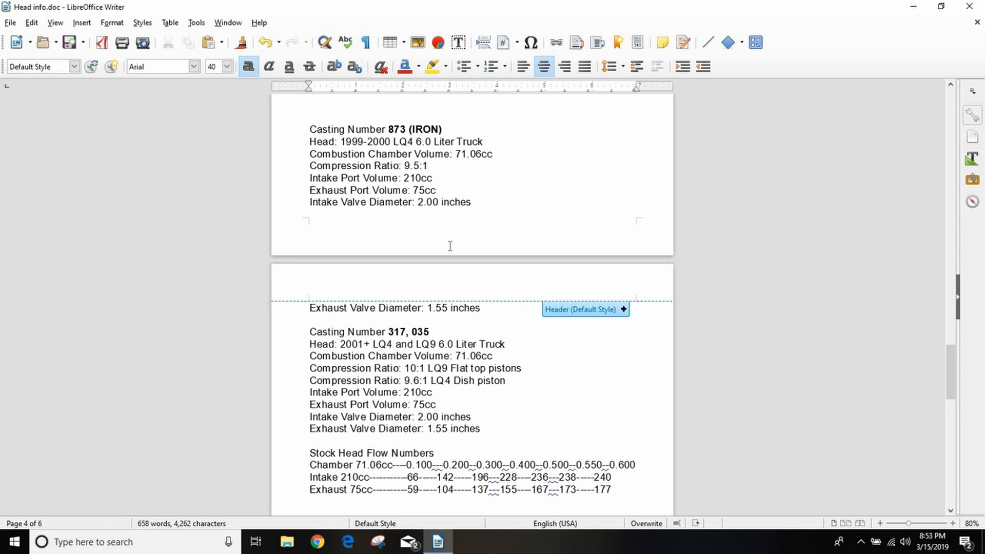
{"action": "mouse_move", "coordinate": [157, 272]}
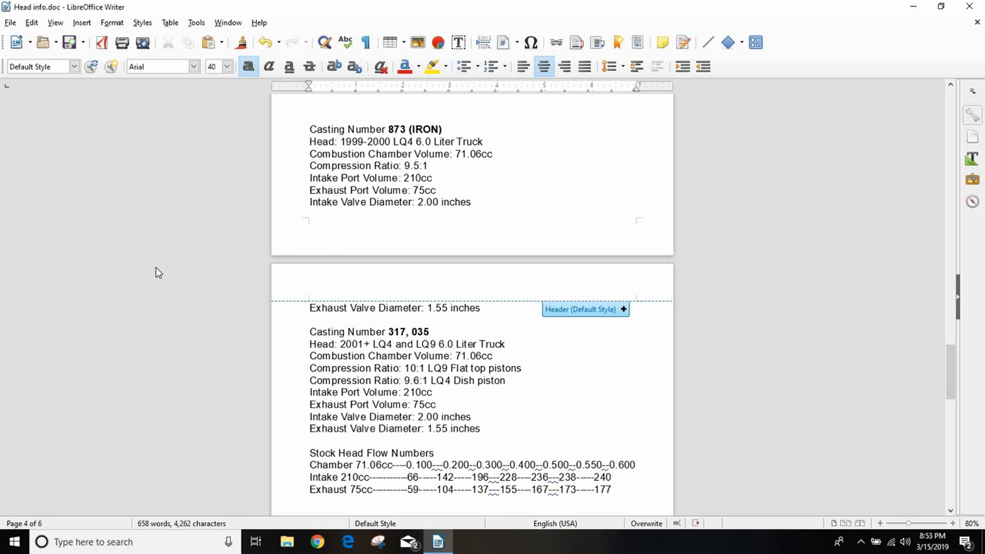
{"action": "mouse_move", "coordinate": [197, 346]}
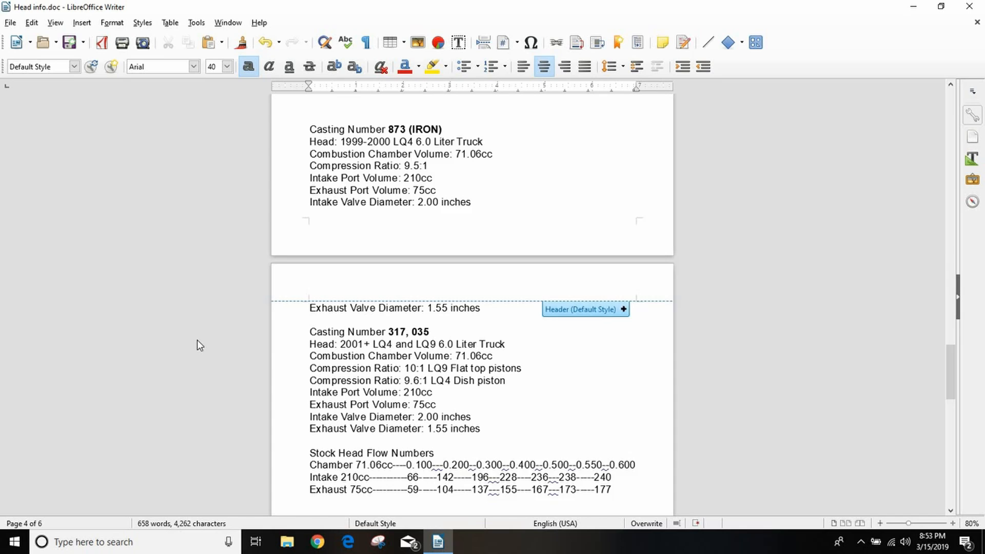
{"action": "scroll", "scroll_direction": "down", "scroll_amount": 3}
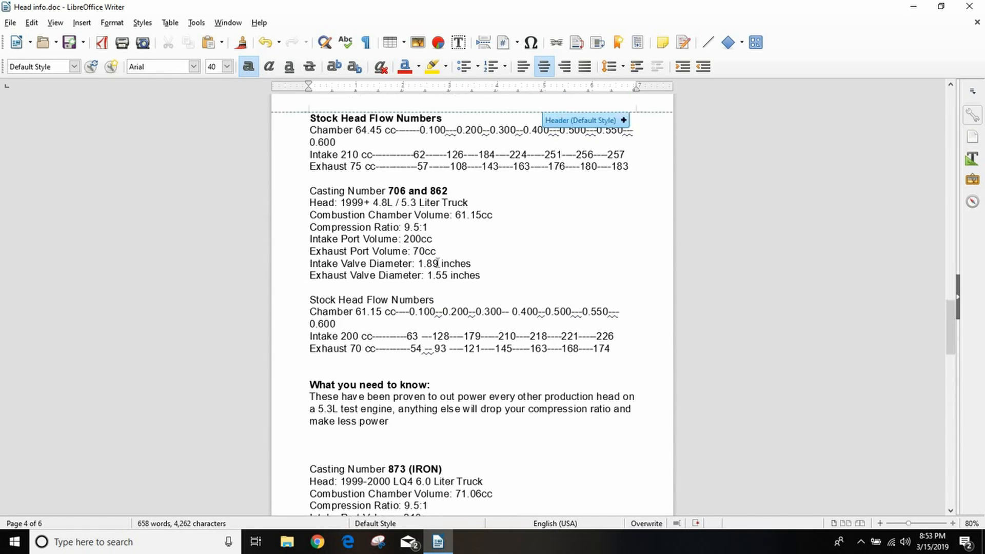
{"action": "mouse_move", "coordinate": [459, 215]}
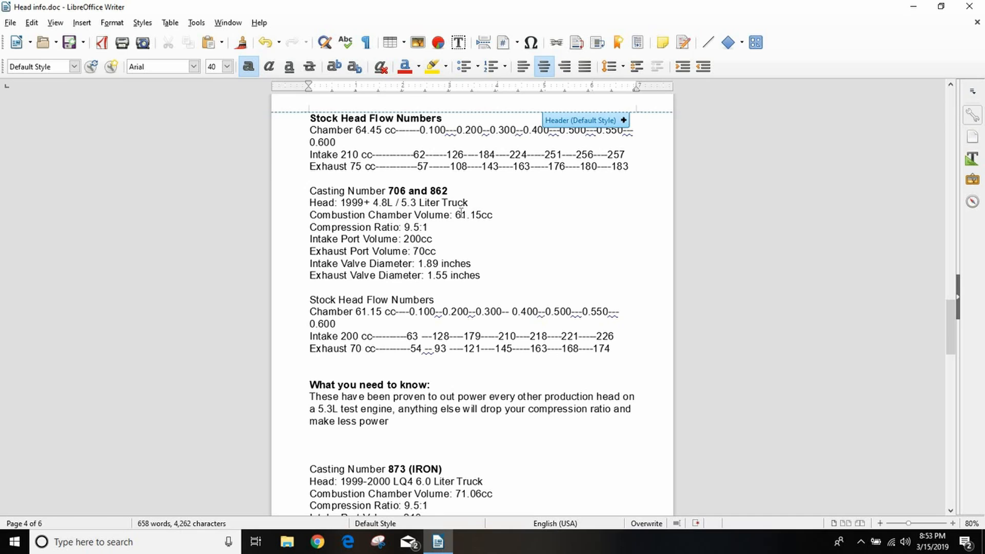
{"action": "mouse_move", "coordinate": [416, 423]}
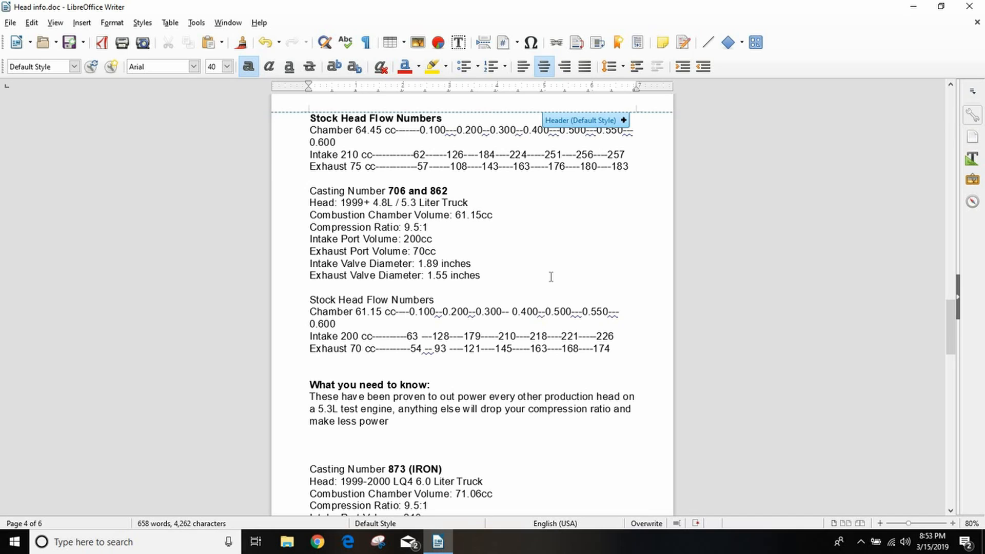
{"action": "mouse_move", "coordinate": [423, 187]}
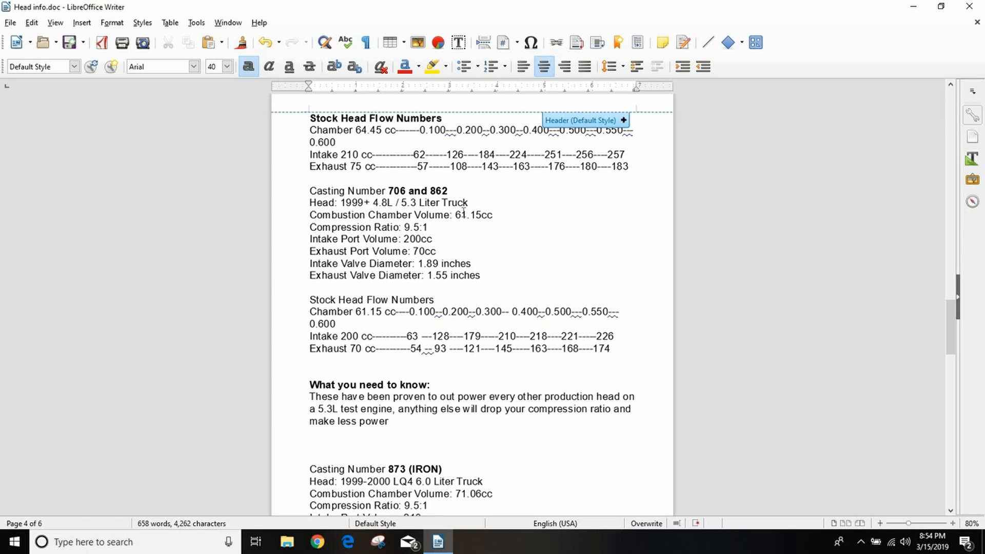
{"action": "mouse_move", "coordinate": [256, 321]}
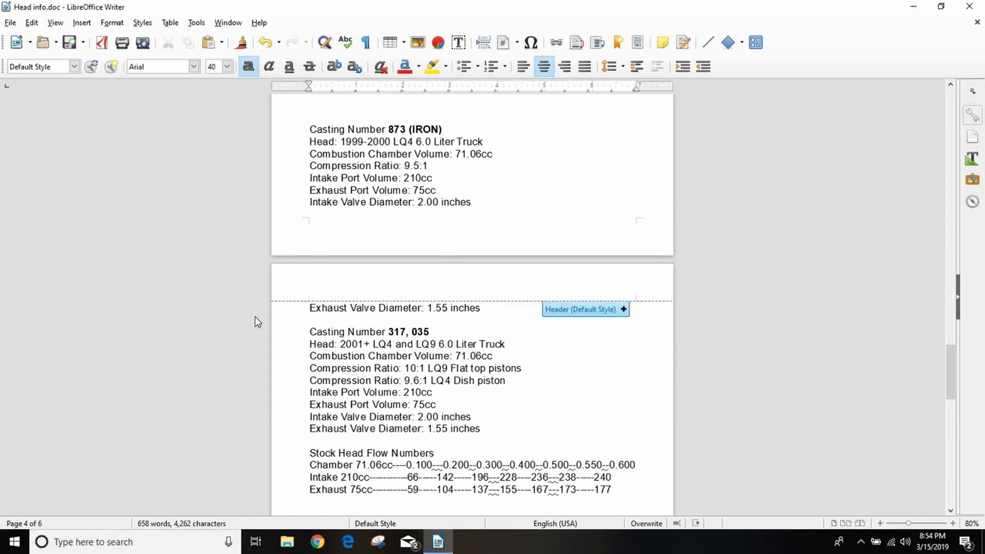
Step: Scroll to the Simple Milling Math heading below the 317, 035 specs and save the document
{"action": "scroll", "scroll_direction": "down", "scroll_amount": 3}
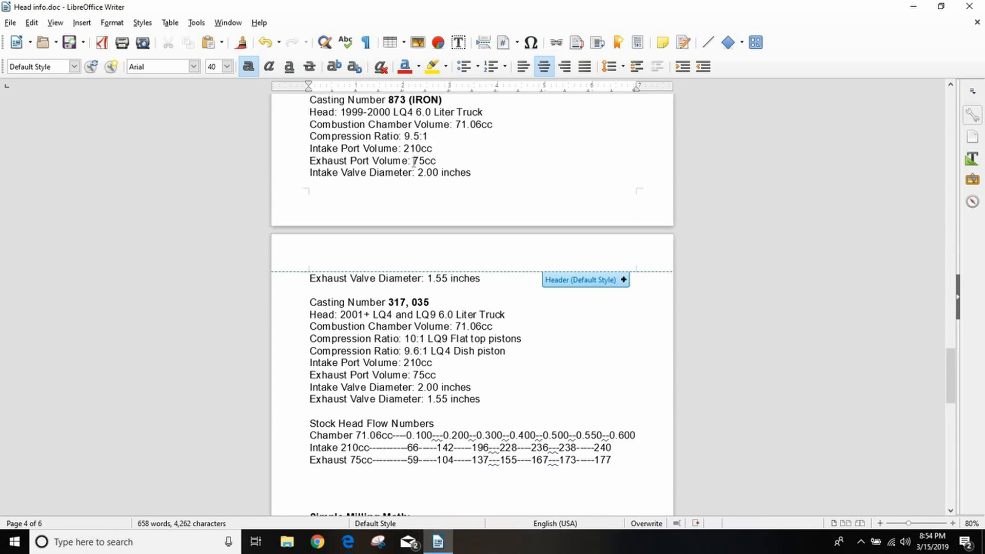
{"action": "mouse_move", "coordinate": [394, 164]}
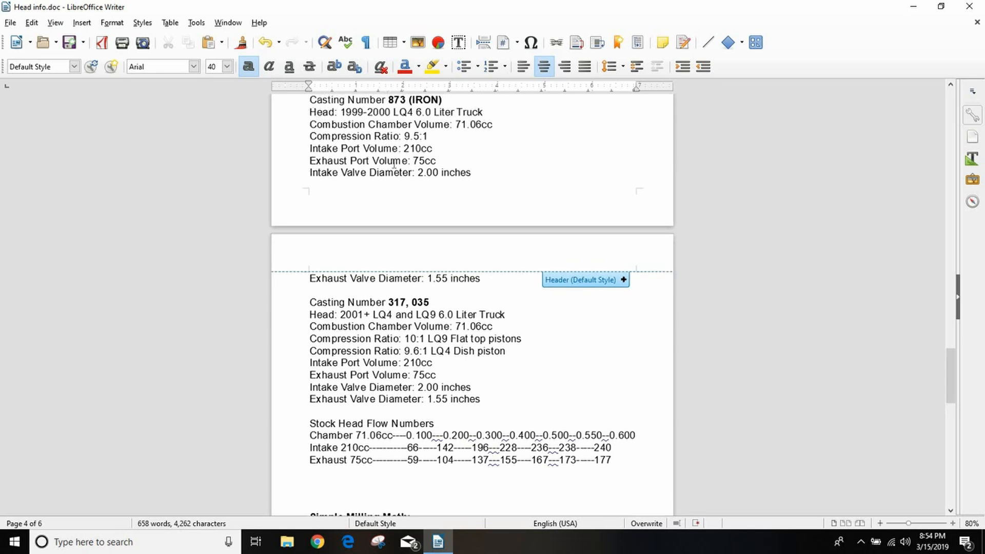
{"action": "mouse_move", "coordinate": [224, 239]}
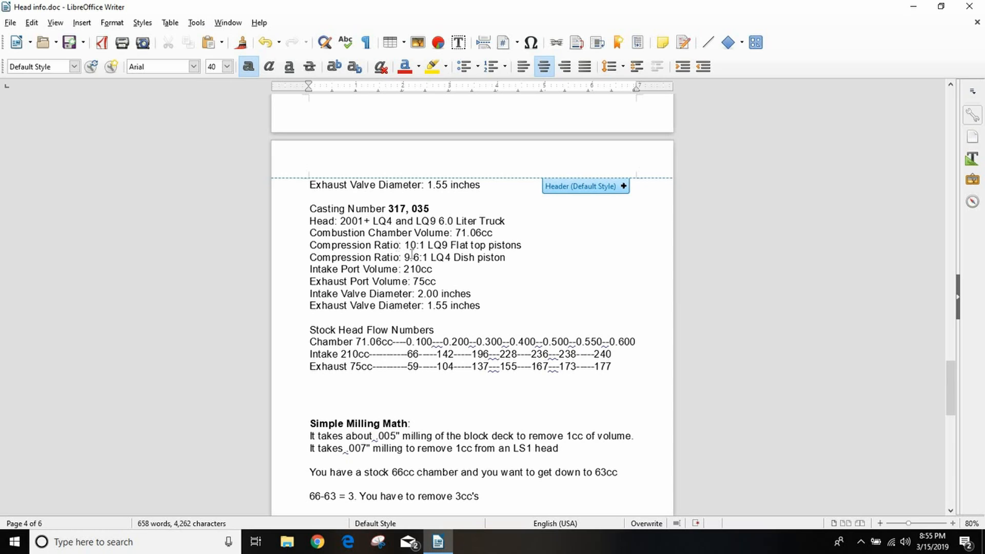
{"action": "key", "text": "ctrl+s"}
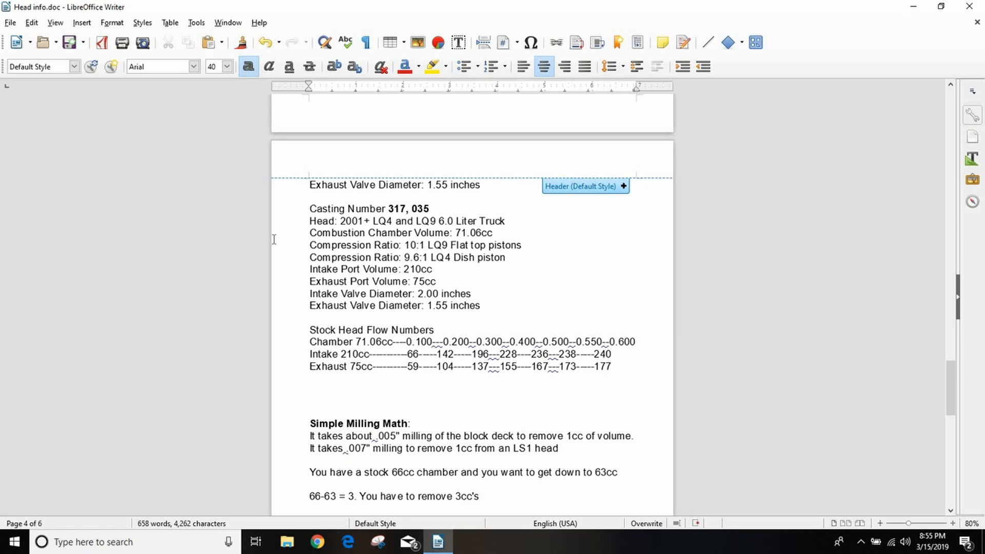
{"action": "mouse_move", "coordinate": [285, 248]}
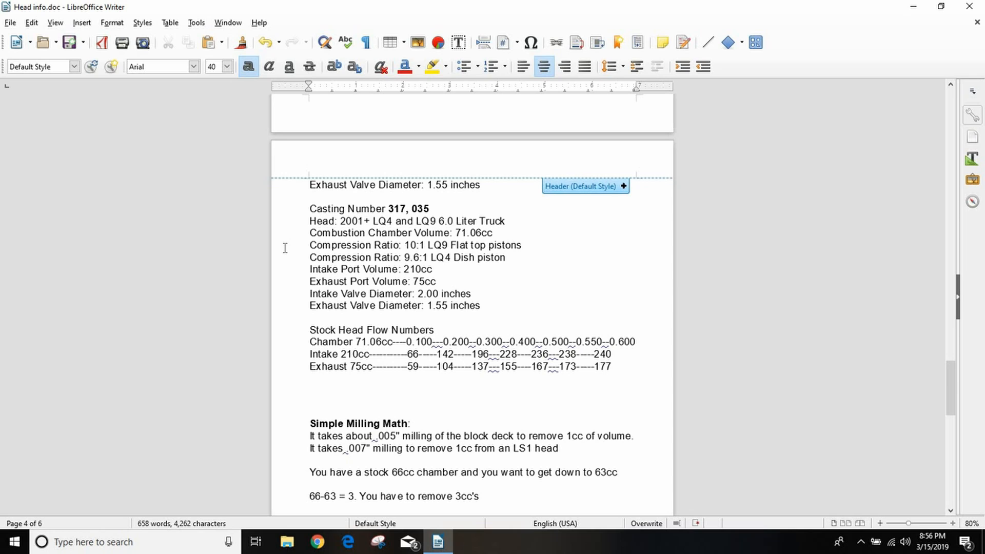
Step: Scroll down so the full Simple Milling Math worked example with chamber volume calculations is on screen
{"action": "scroll", "scroll_direction": "down", "scroll_amount": 3}
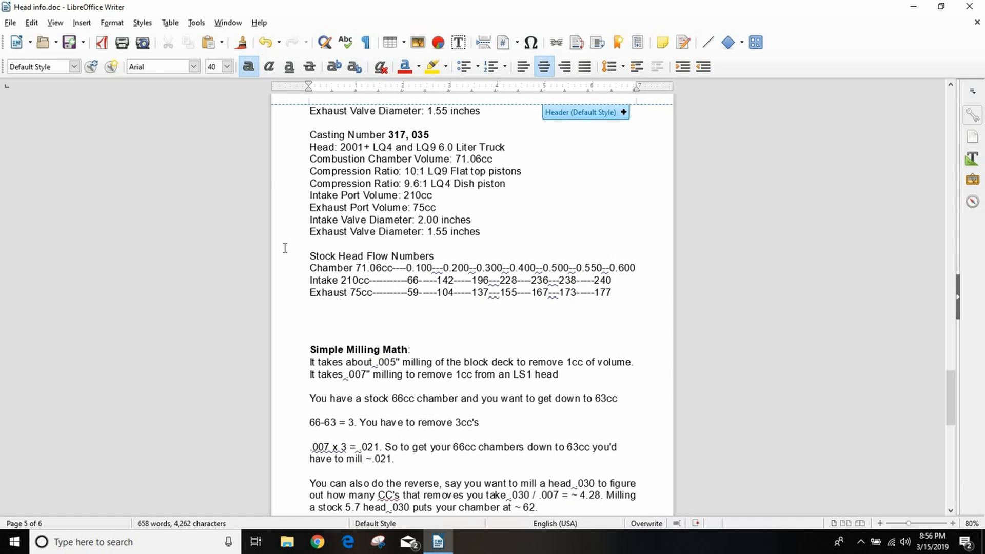
{"action": "scroll", "scroll_direction": "down", "scroll_amount": 3}
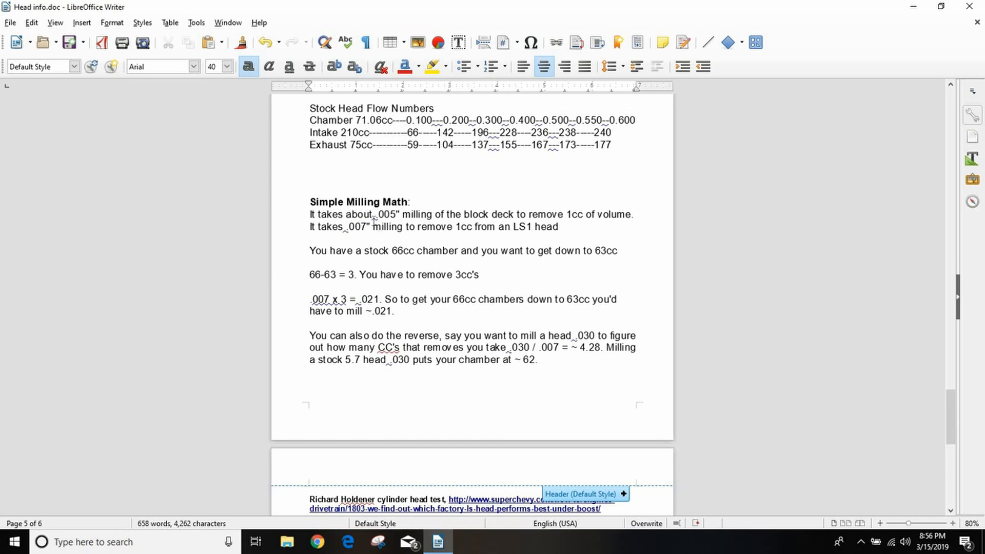
{"action": "mouse_move", "coordinate": [260, 219]}
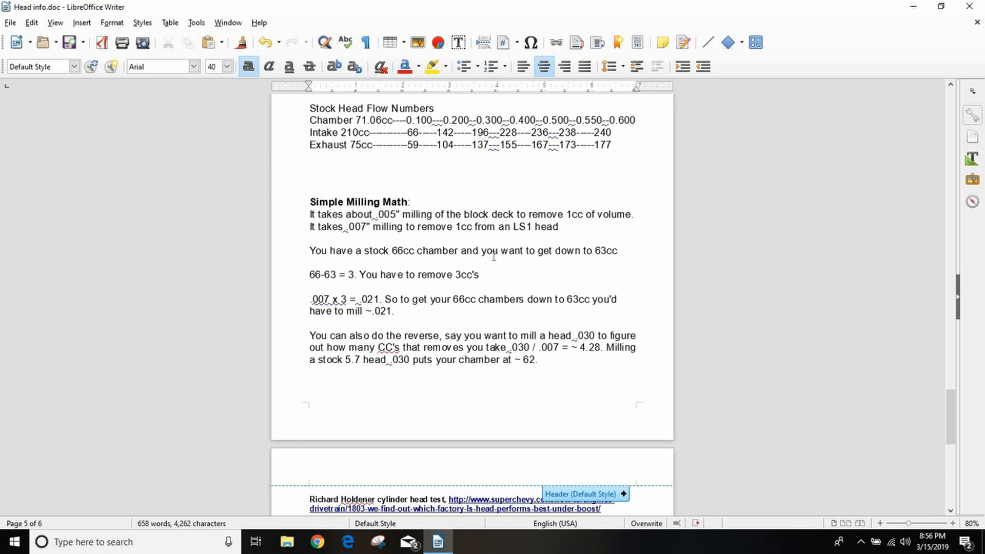
{"action": "mouse_move", "coordinate": [410, 274]}
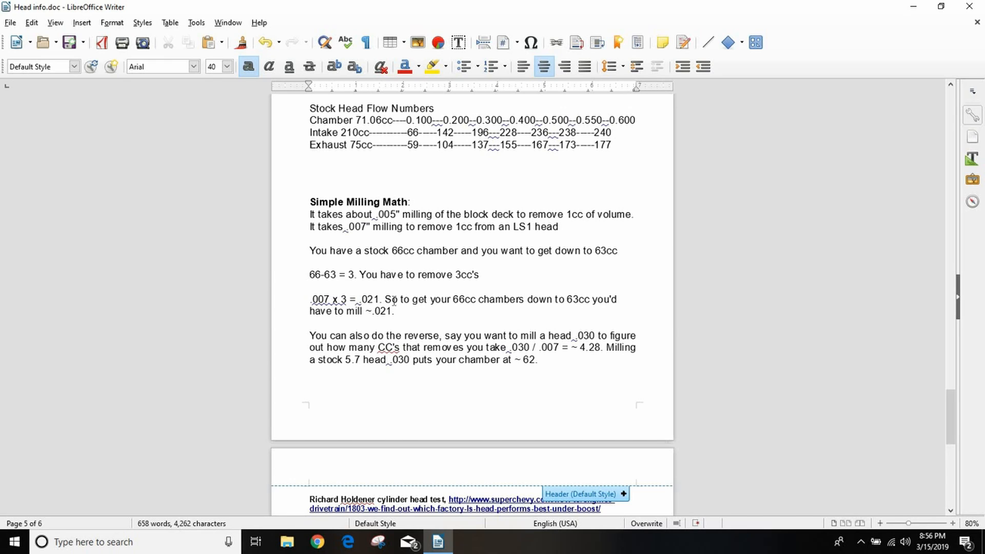
Step: Scroll to the last page showing the Richard Holdener head test links and the closing Summary
{"action": "scroll", "scroll_direction": "down", "scroll_amount": 3}
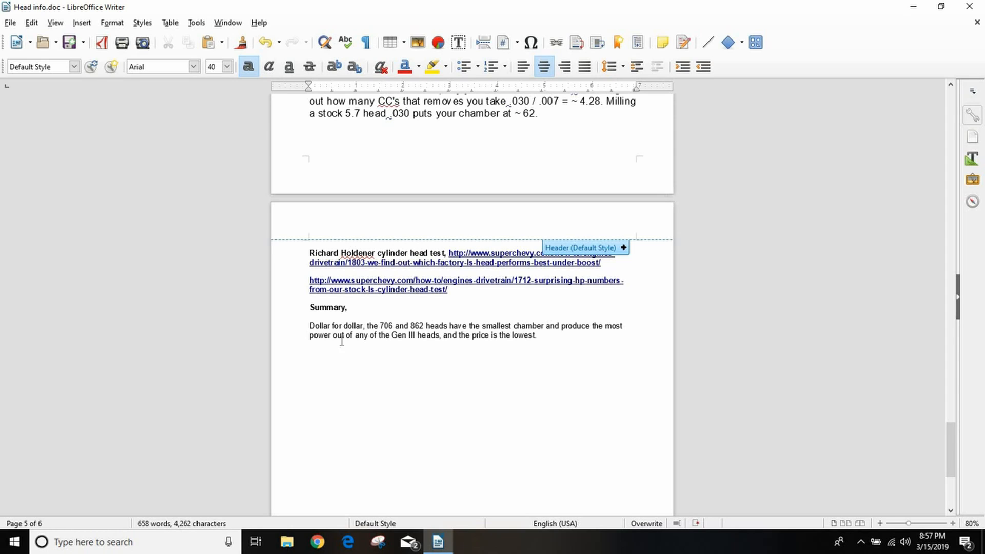
{"action": "mouse_move", "coordinate": [325, 337]}
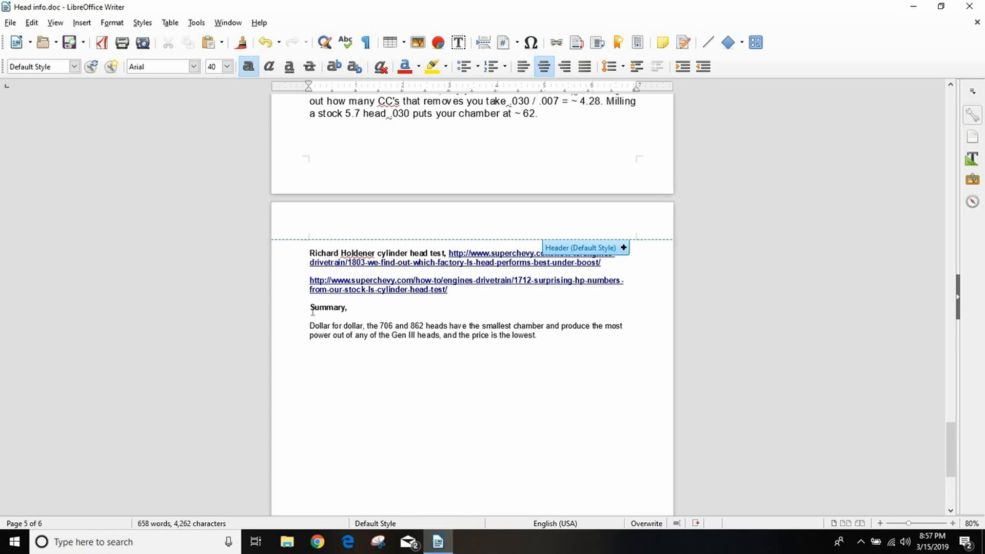
{"action": "mouse_move", "coordinate": [301, 339]}
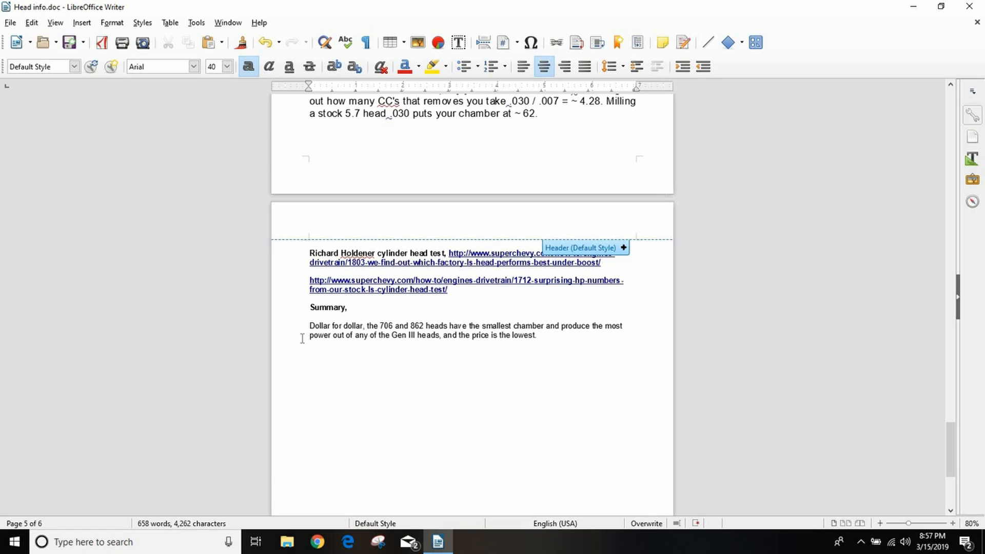